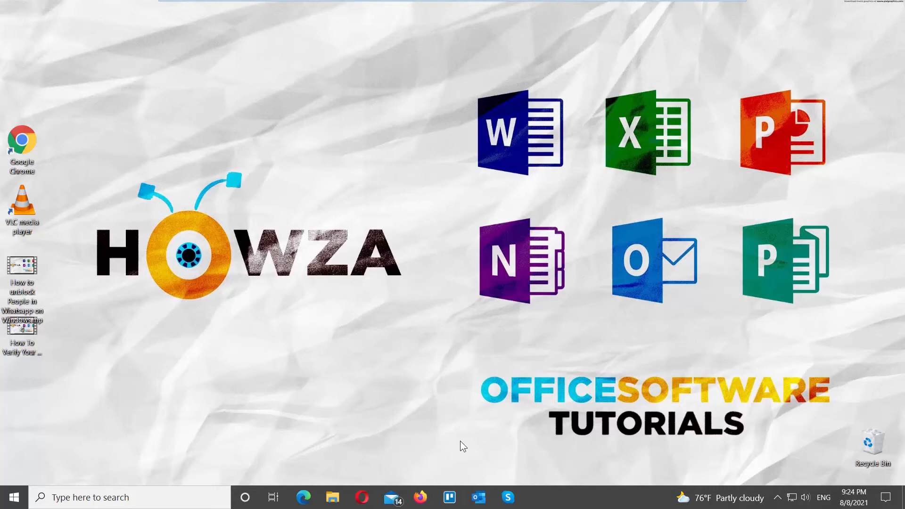
pyautogui.moveTo(37, 342)
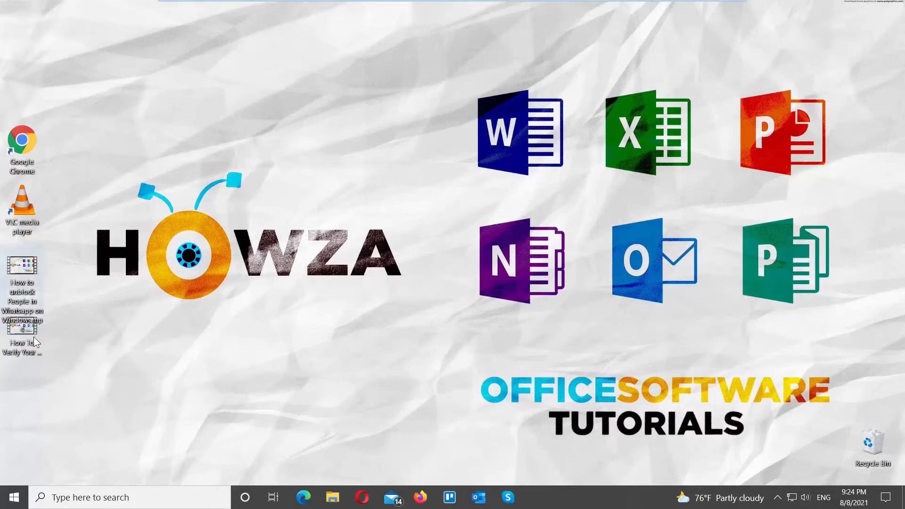
# Open 'How To Verify Your Telegram Channel in Windows.mp4' from the desktop with VLC media player.
pyautogui.rightClick(21, 327)
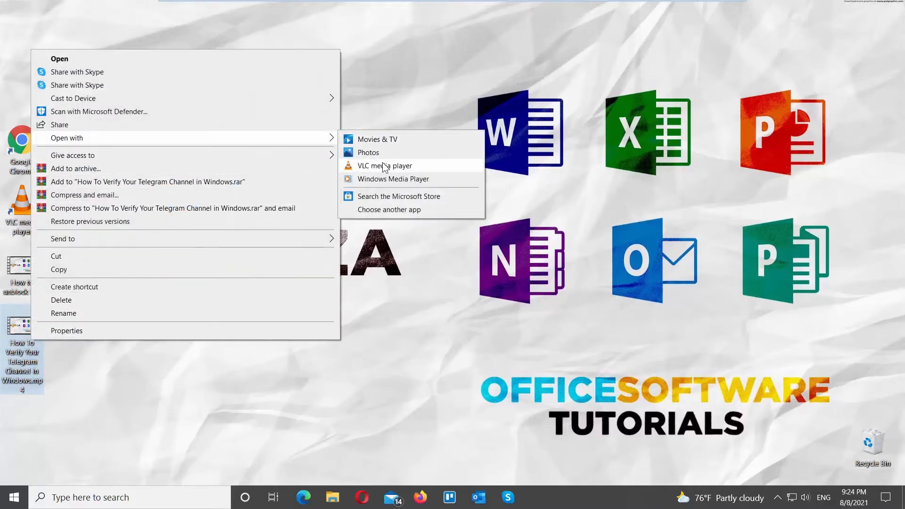
pyautogui.click(385, 165)
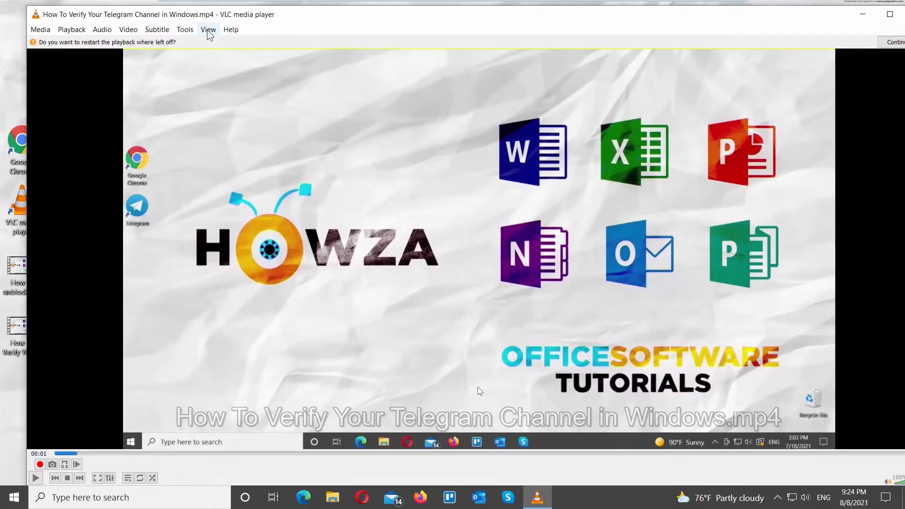
# Show VLC Preferences in 'All' advanced mode with the window maximized.
pyautogui.click(185, 29)
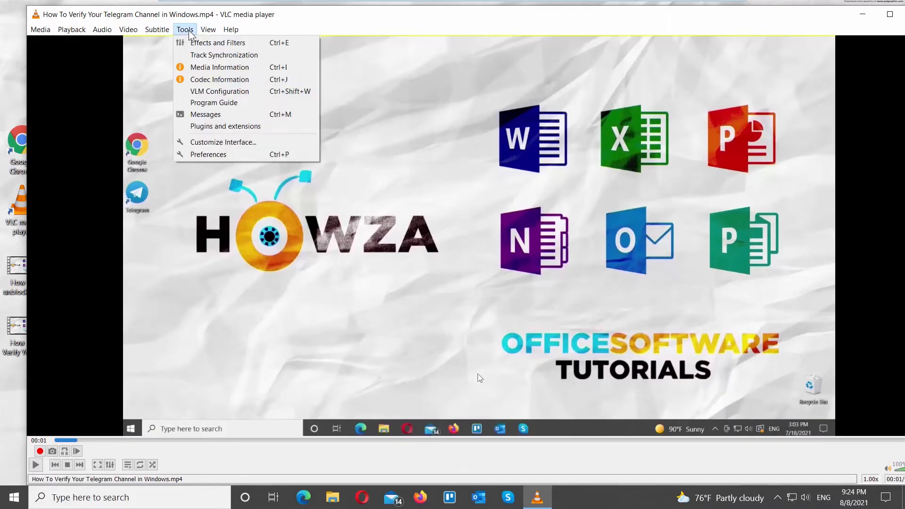
pyautogui.click(209, 155)
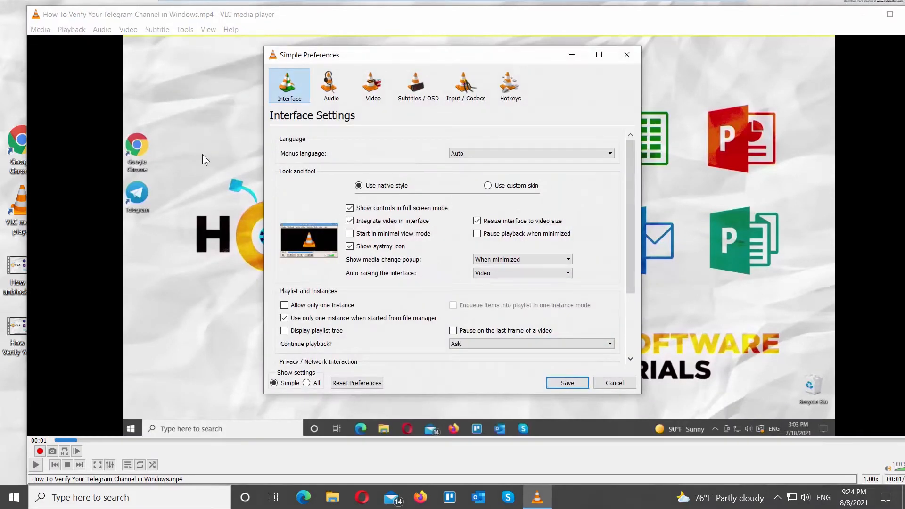
pyautogui.click(306, 382)
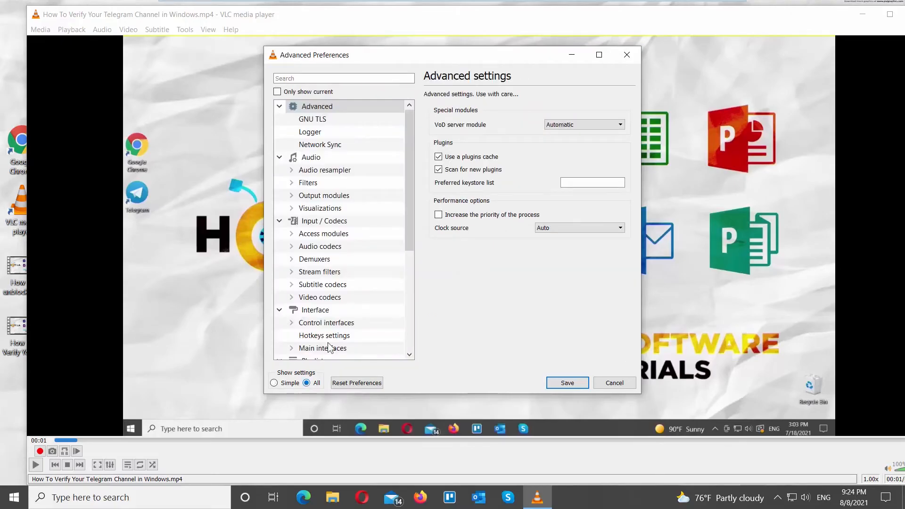
pyautogui.click(599, 55)
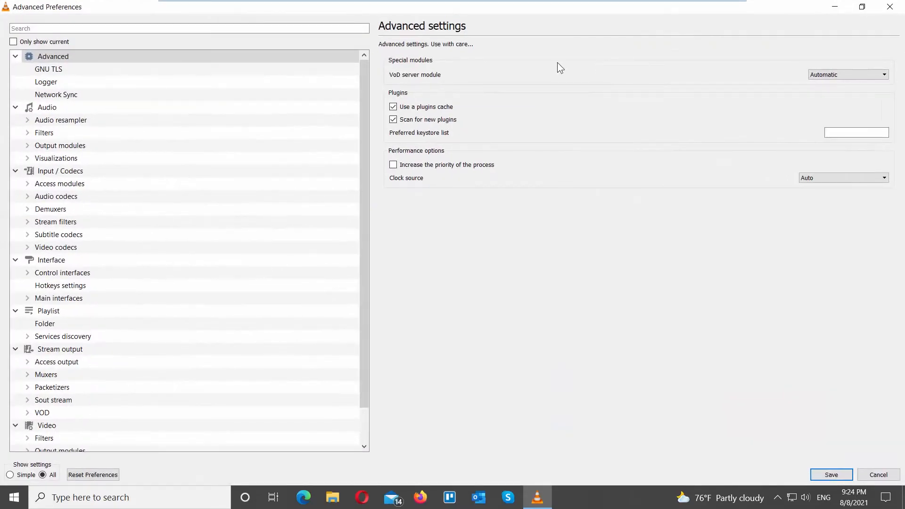
# In Audio settings, force Dolby Surround detection On and set stereo output mode to Dolby Surround.
pyautogui.click(47, 107)
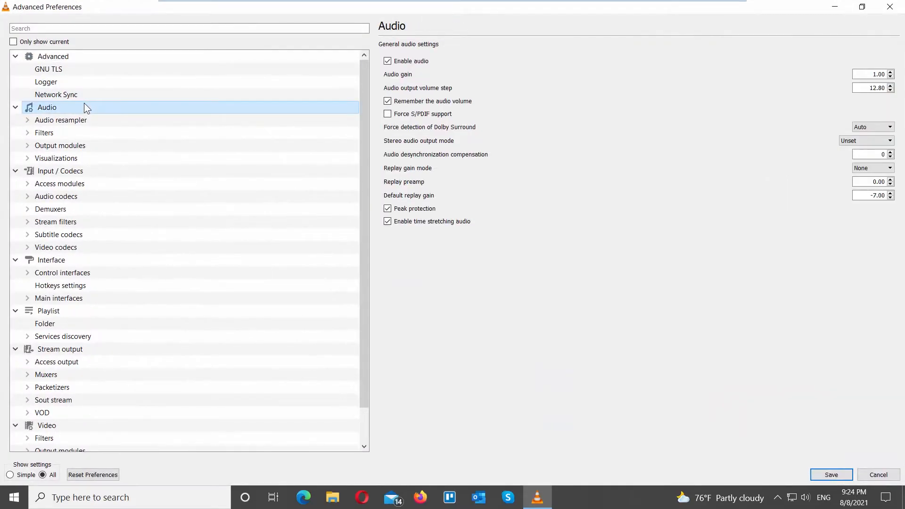
pyautogui.moveTo(572, 134)
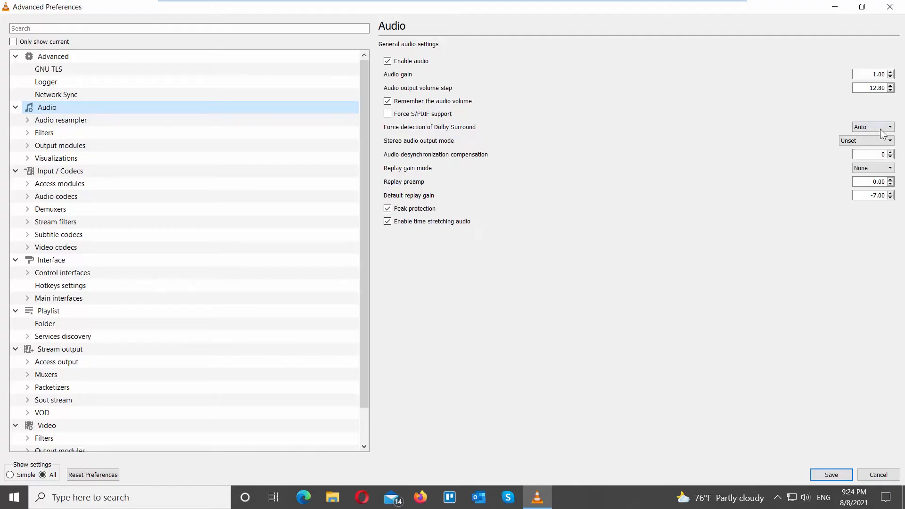
pyautogui.click(888, 126)
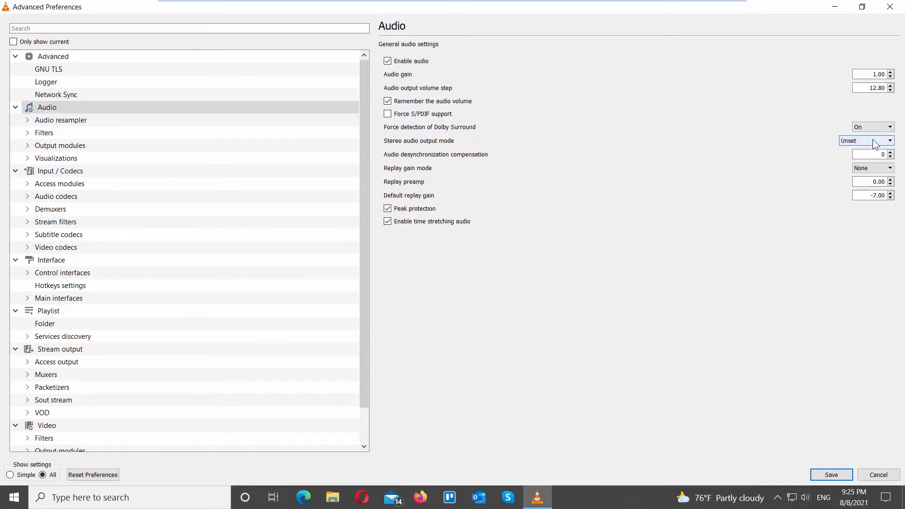
pyautogui.click(873, 140)
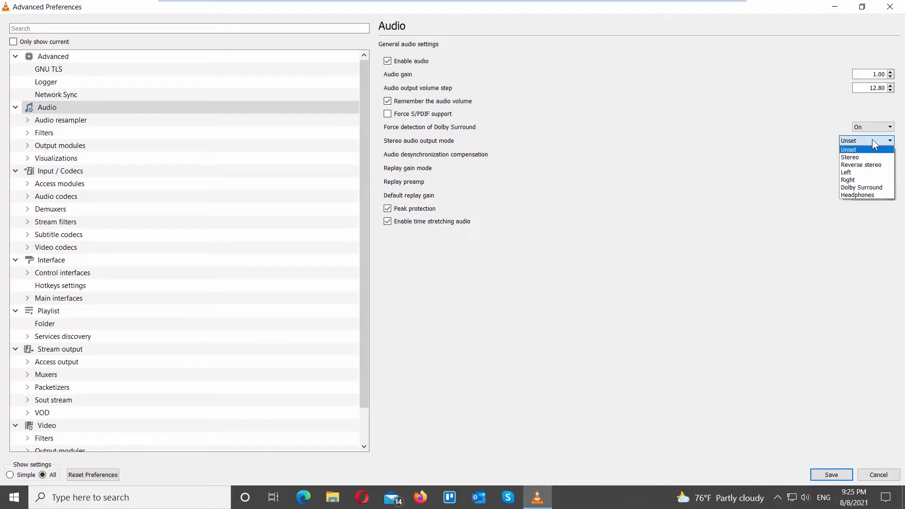
pyautogui.click(862, 186)
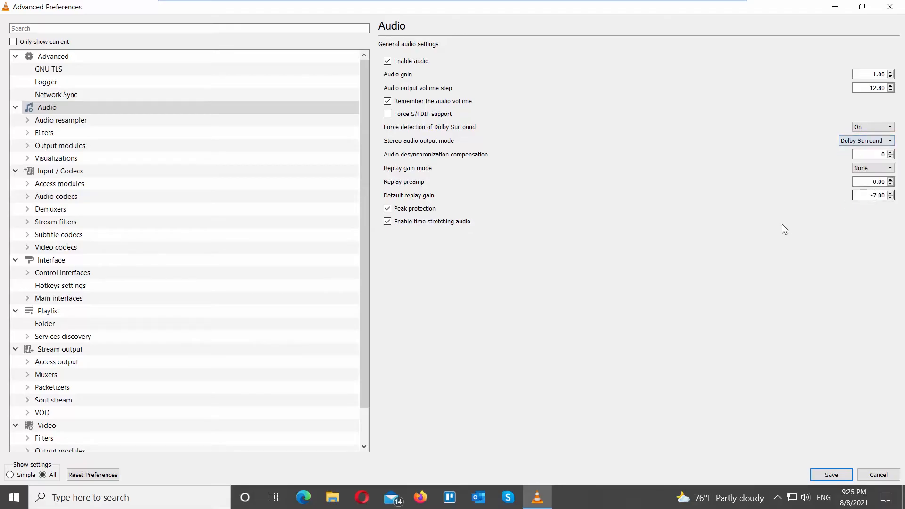
pyautogui.moveTo(27, 124)
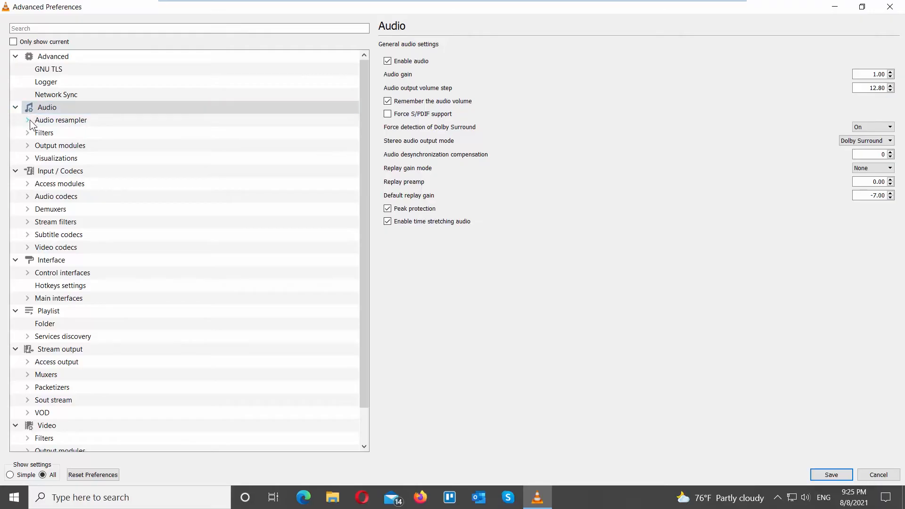
# Set Speex resampler quality to 10 and SRC resampler type to Sinc function (best quality).
pyautogui.click(29, 120)
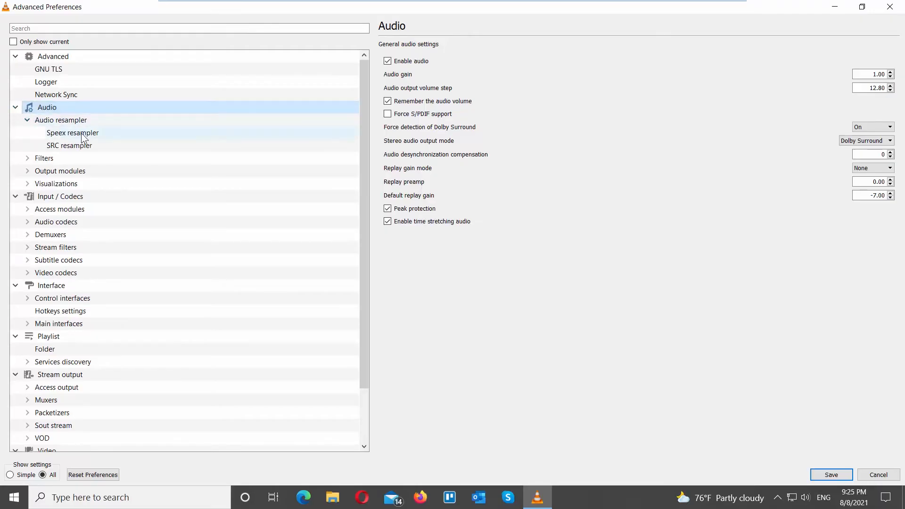
pyautogui.click(72, 132)
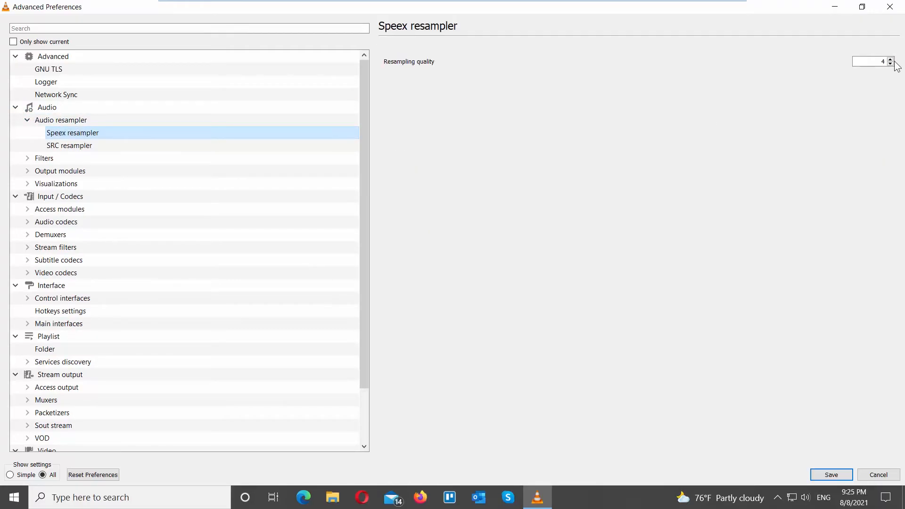
pyautogui.click(890, 60)
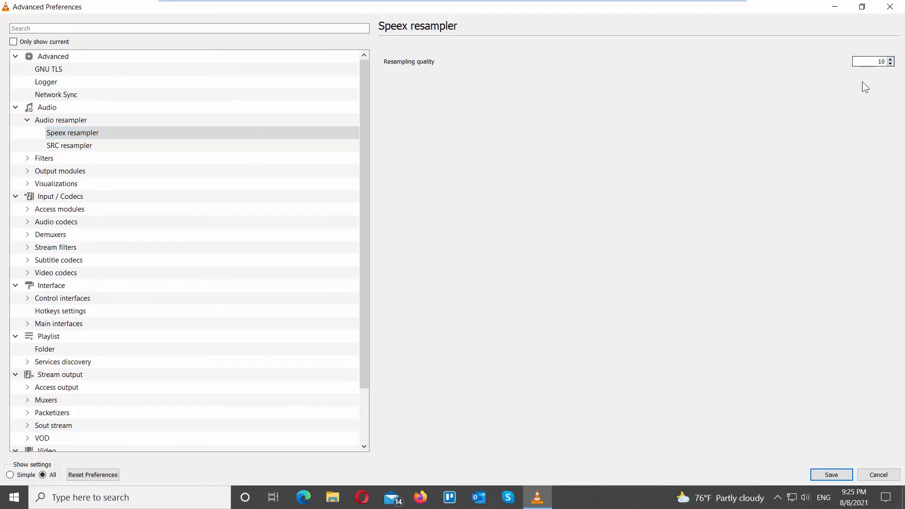
pyautogui.click(69, 145)
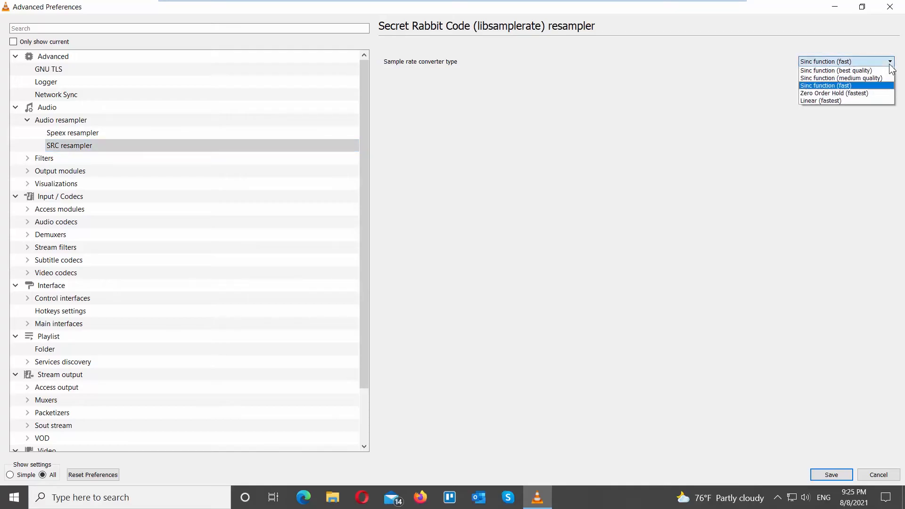
pyautogui.click(836, 69)
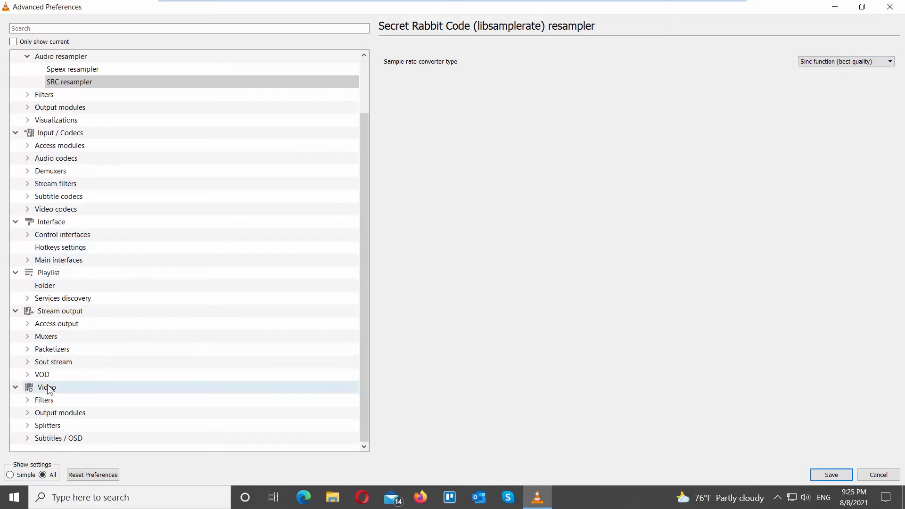
# Enable the Gradfun video filter under Video > Filters and expand the Filters node.
pyautogui.click(43, 388)
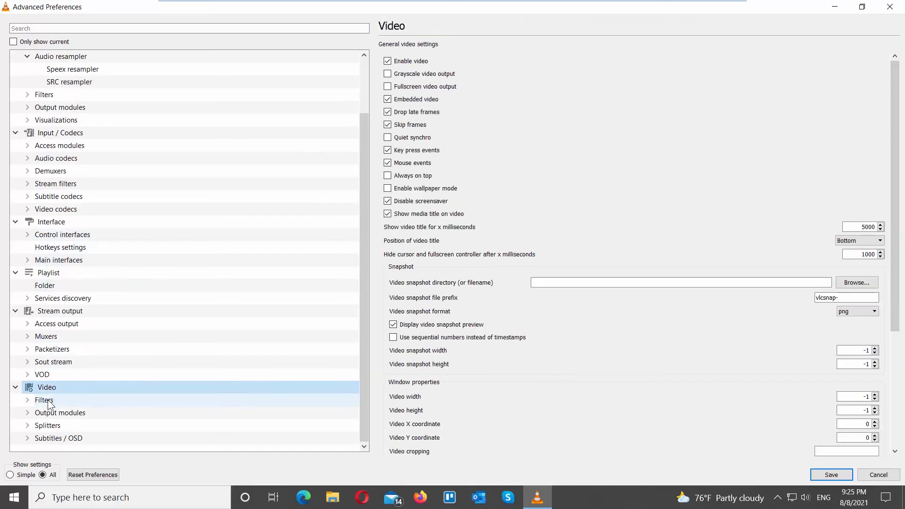
pyautogui.click(44, 400)
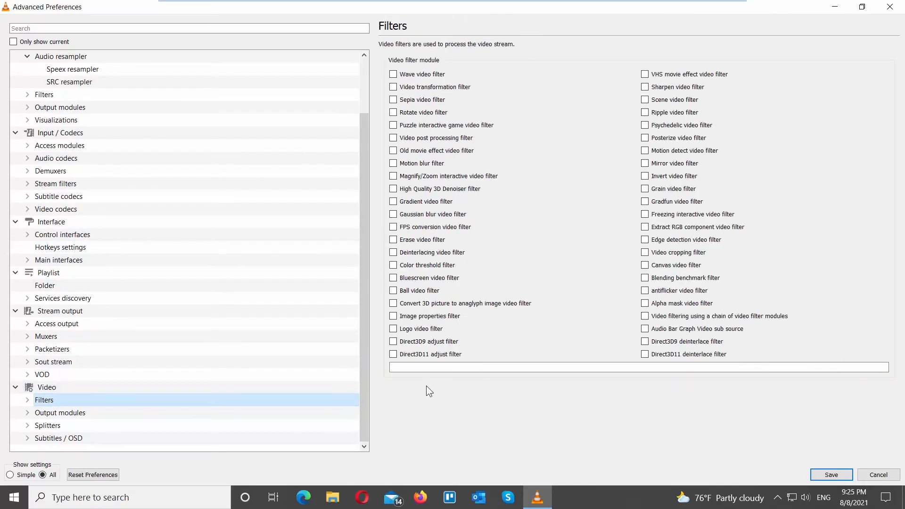
pyautogui.moveTo(671, 234)
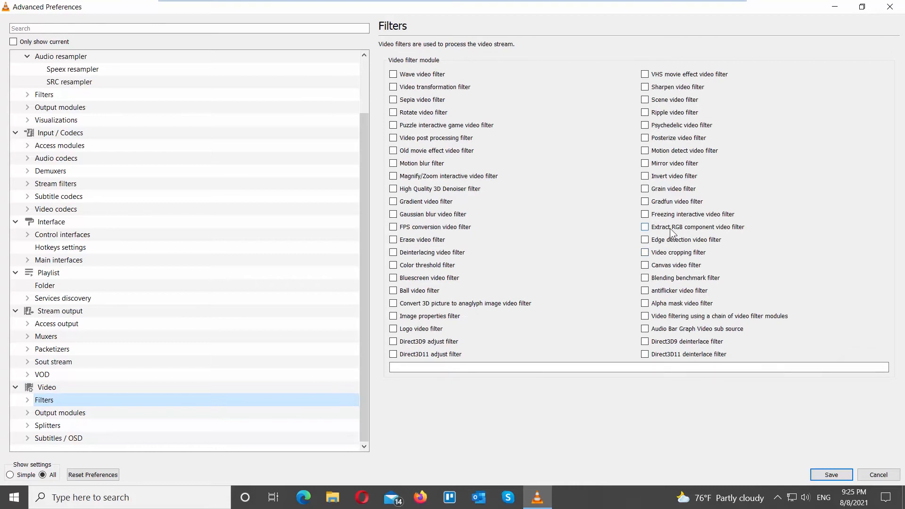
pyautogui.moveTo(667, 204)
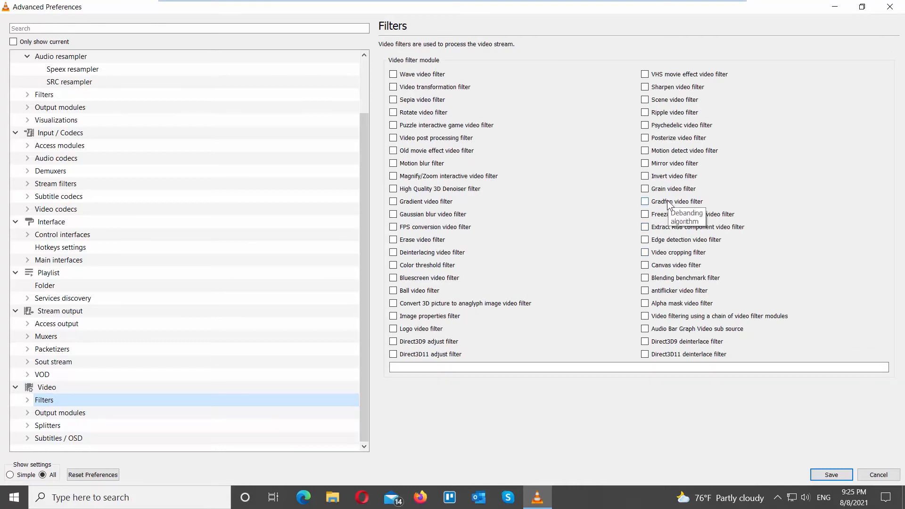
pyautogui.click(645, 201)
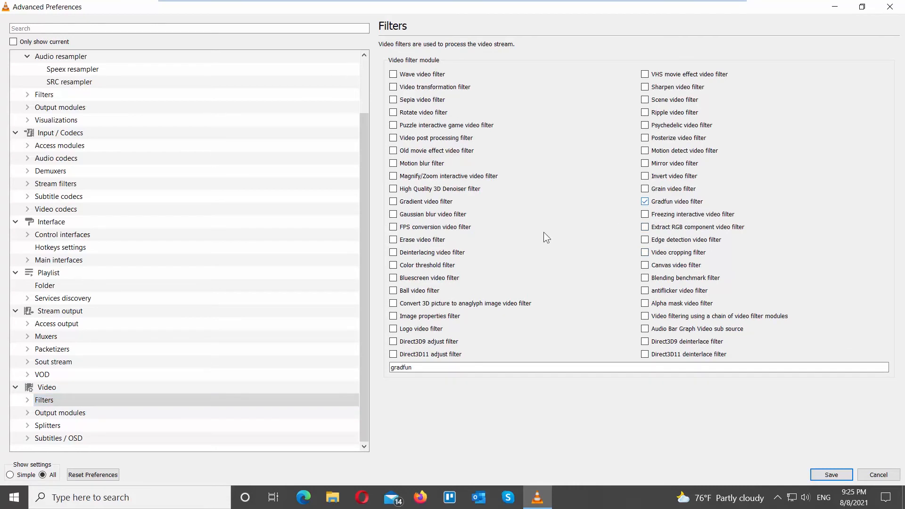
pyautogui.click(24, 400)
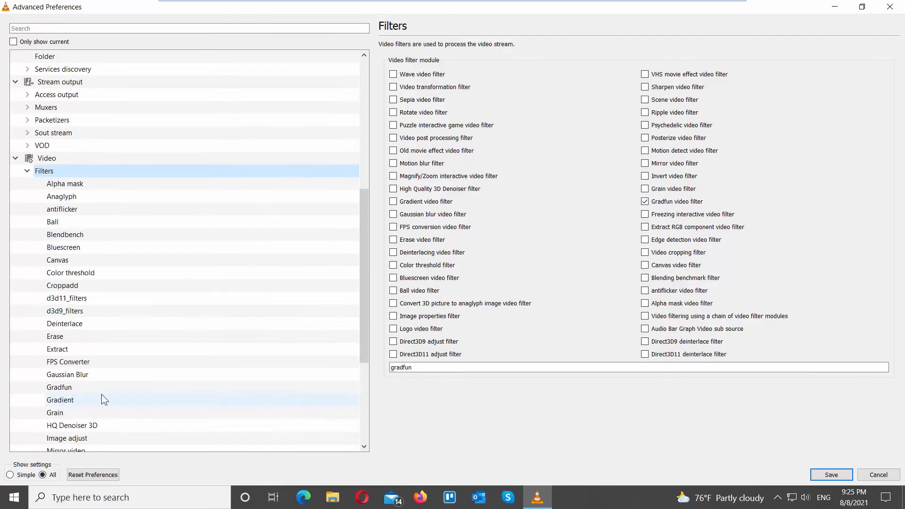
# Set the Swscale filter's scaling mode to SincR.
pyautogui.click(58, 387)
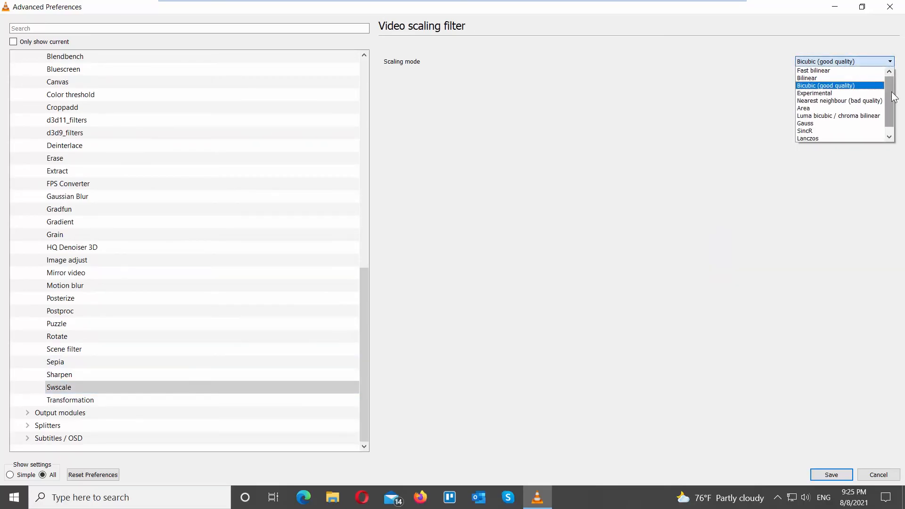
pyautogui.click(805, 130)
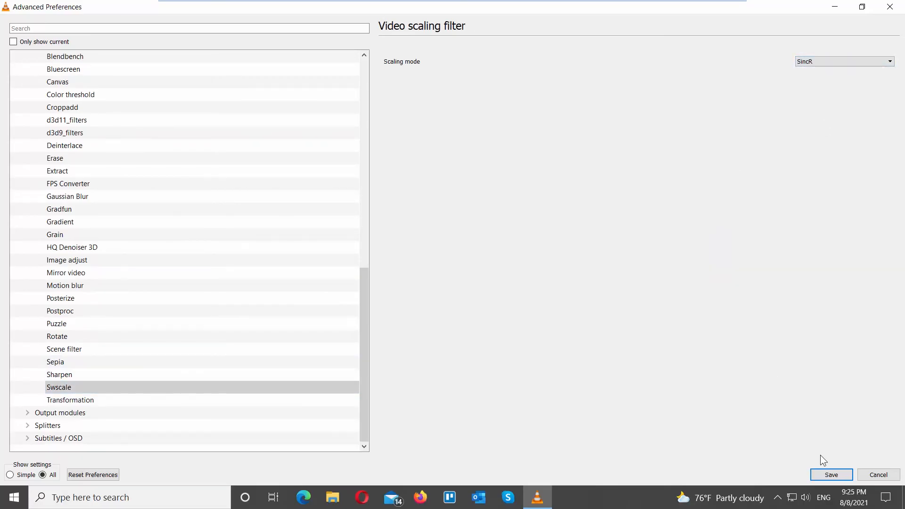